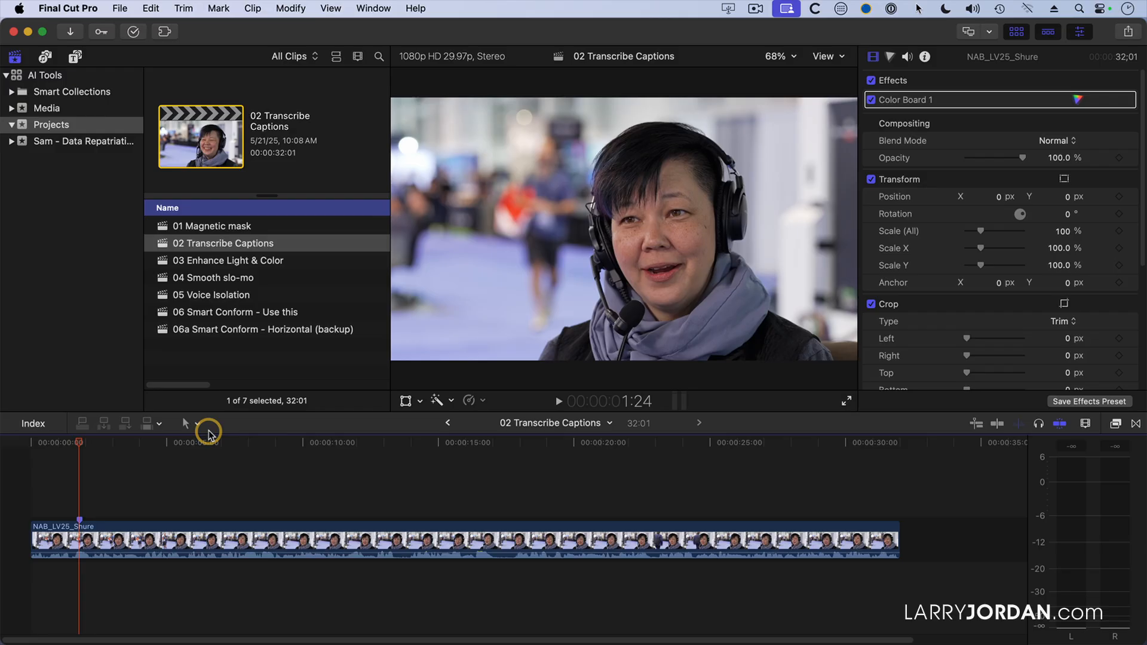
mouse_move(270, 447)
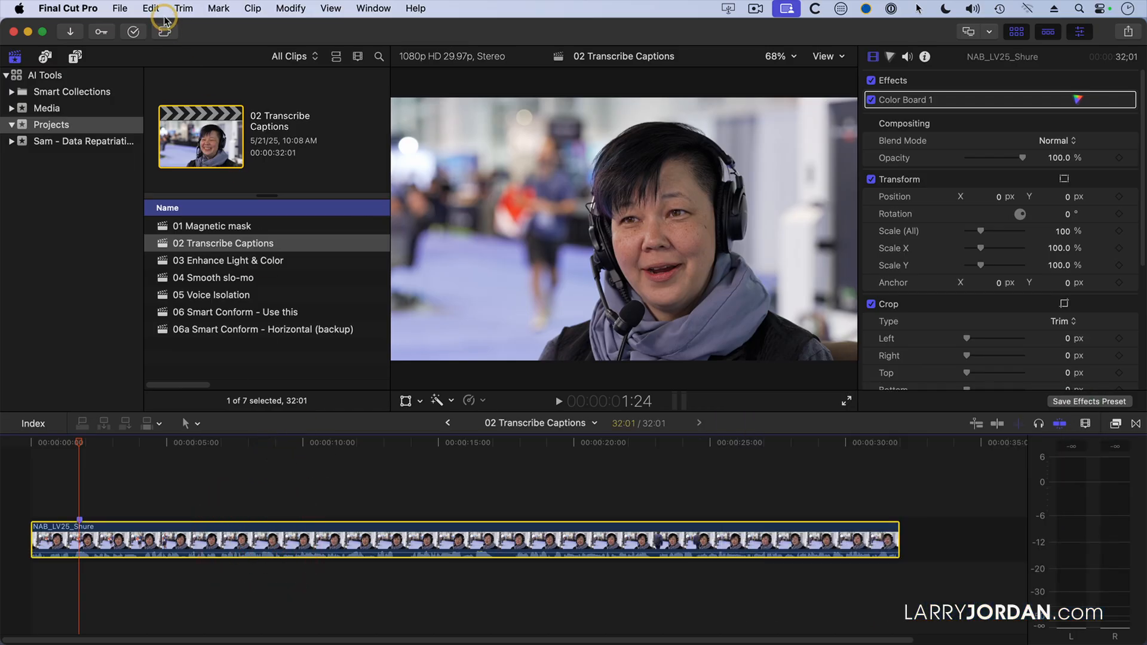
Open the Edit menu to transcribe the interview clip's speech into captions
left_click(147, 8)
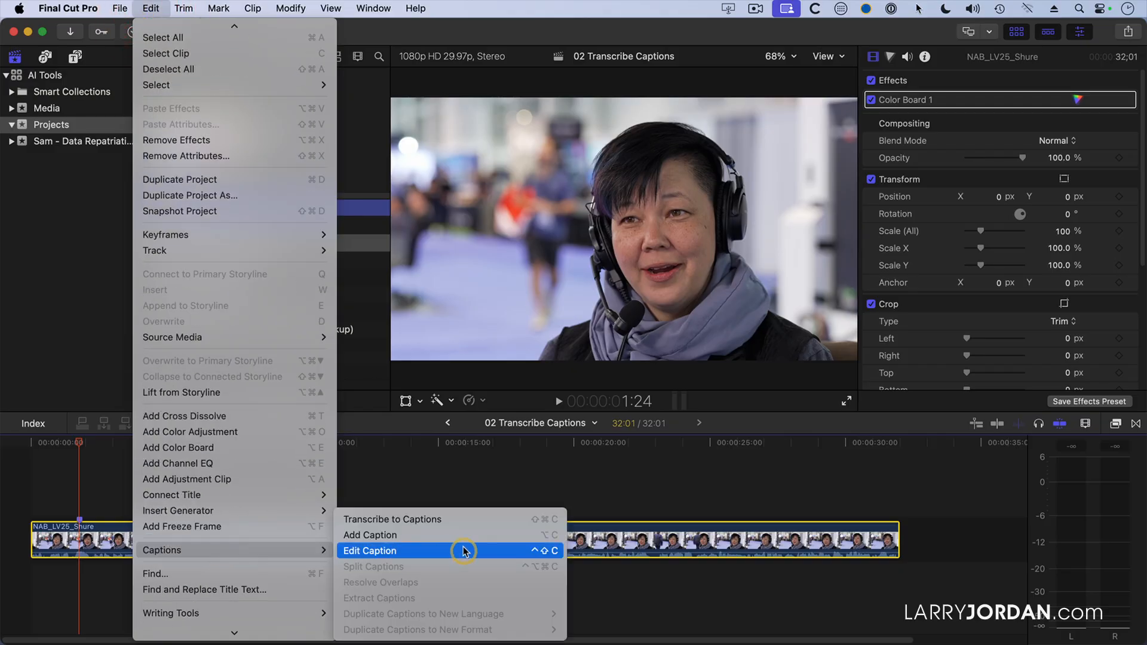
mouse_move(463, 519)
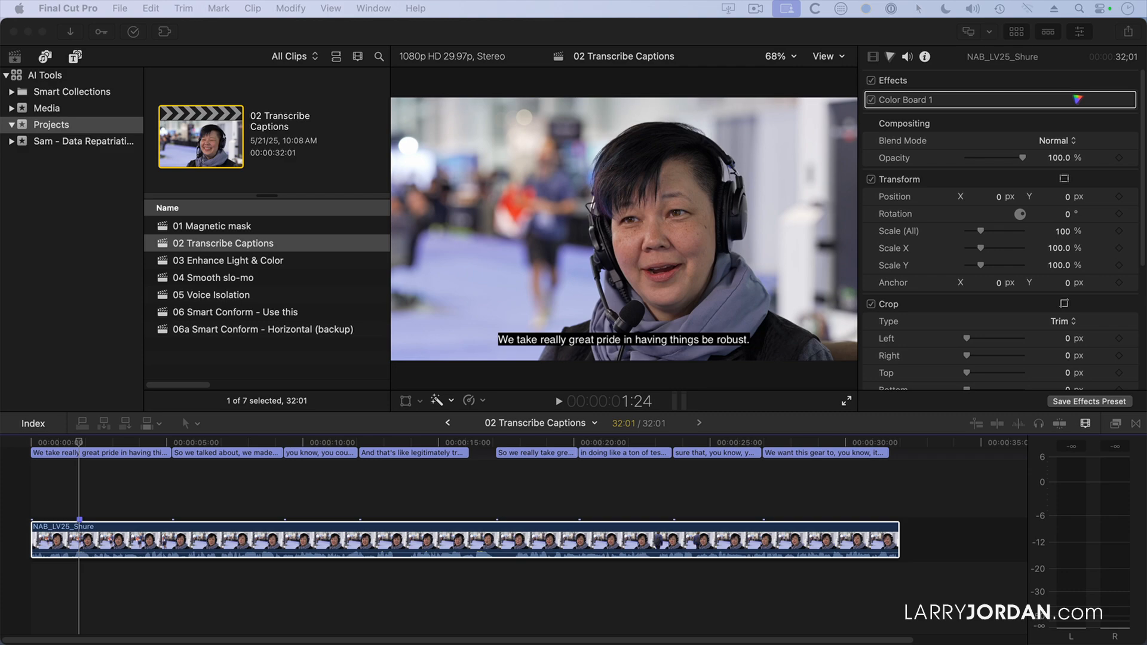
left_click(121, 455)
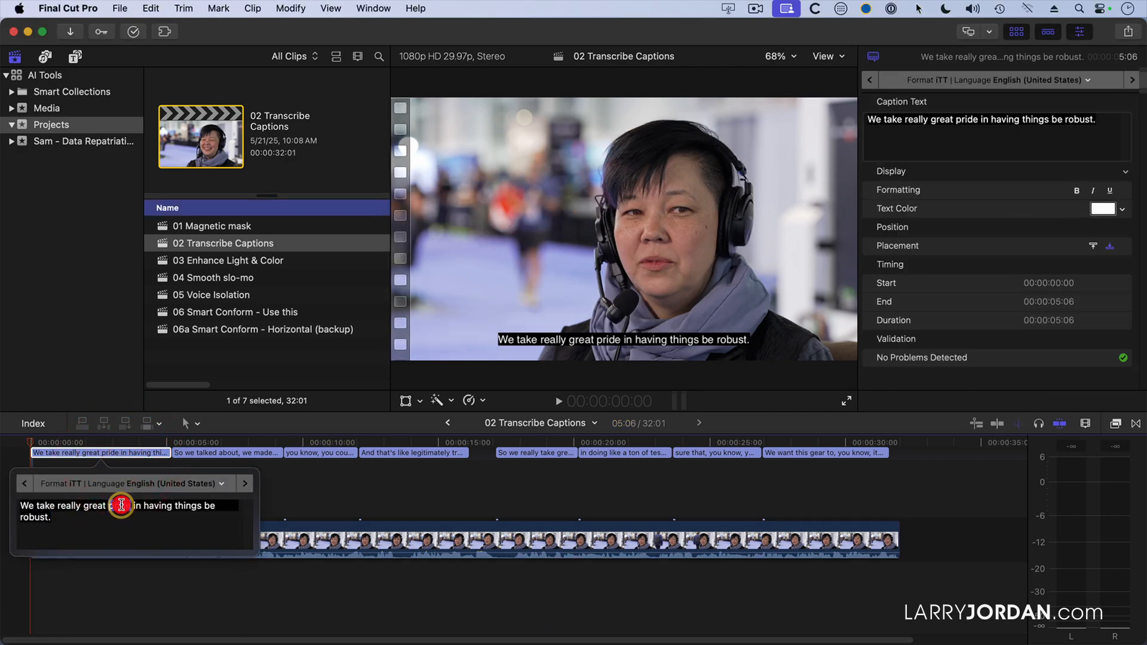
double_click(118, 506)
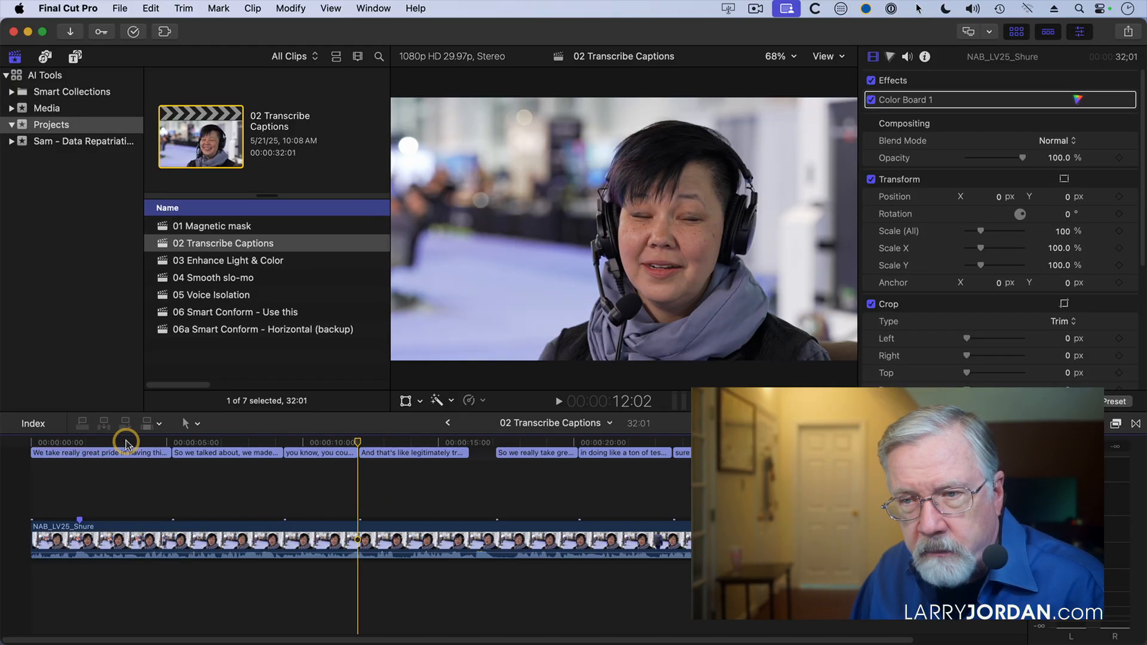
Move the playhead to the project start and show the timeline Index
left_click(27, 438)
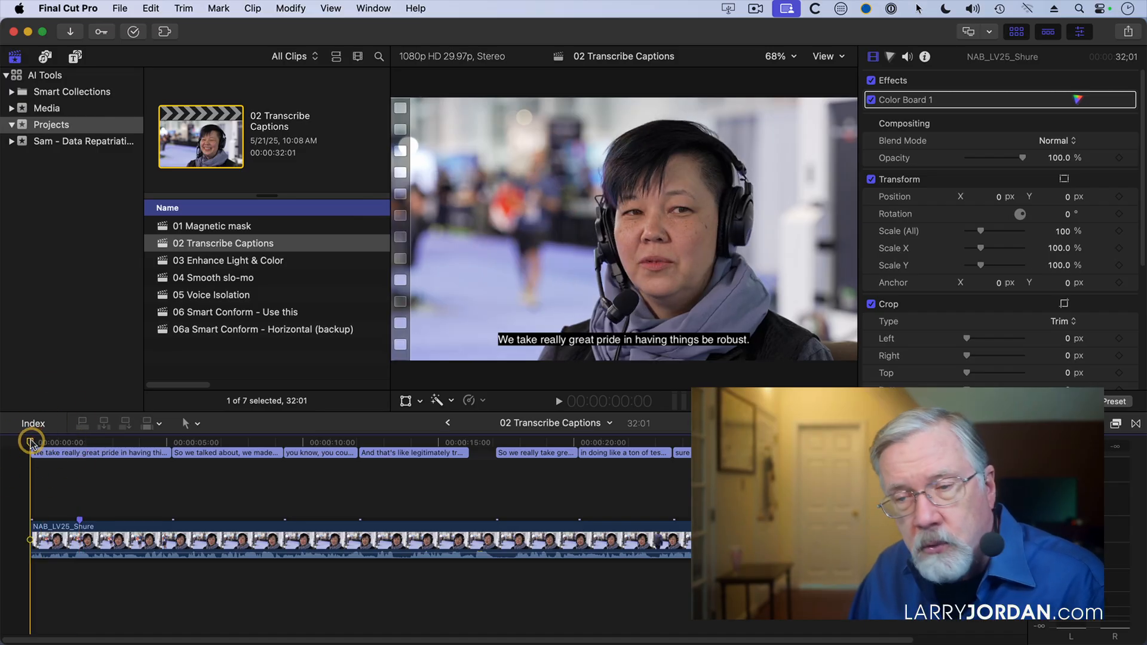
left_click(33, 423)
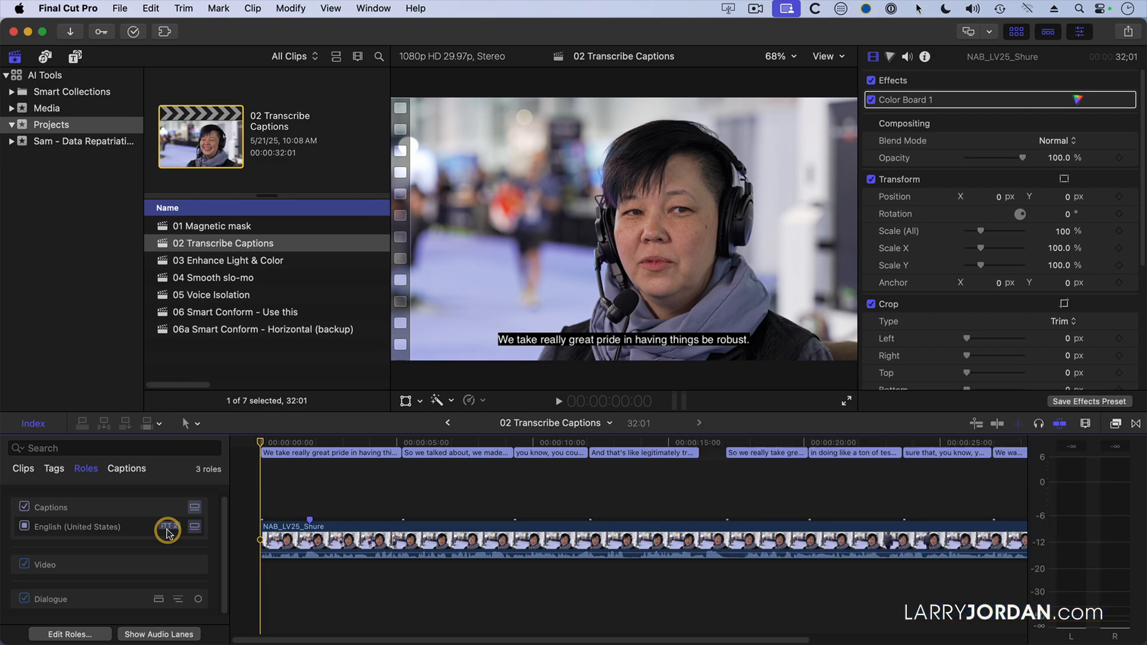
Select all eight English captions and duplicate them into SRT format
left_click(315, 452)
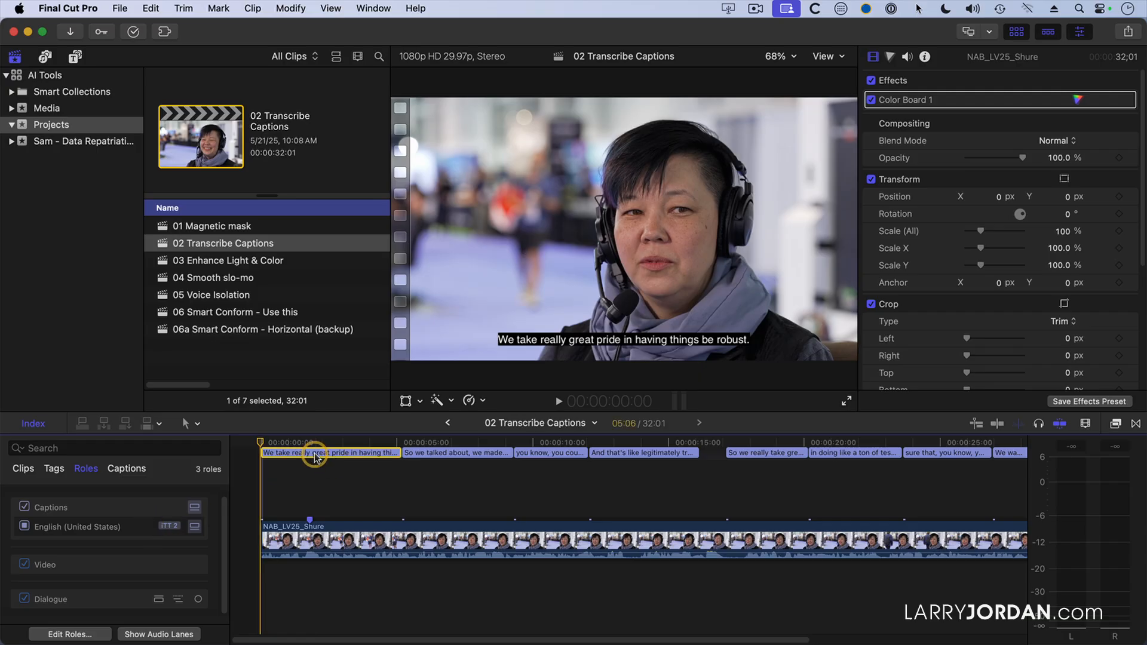
double_click(317, 453)
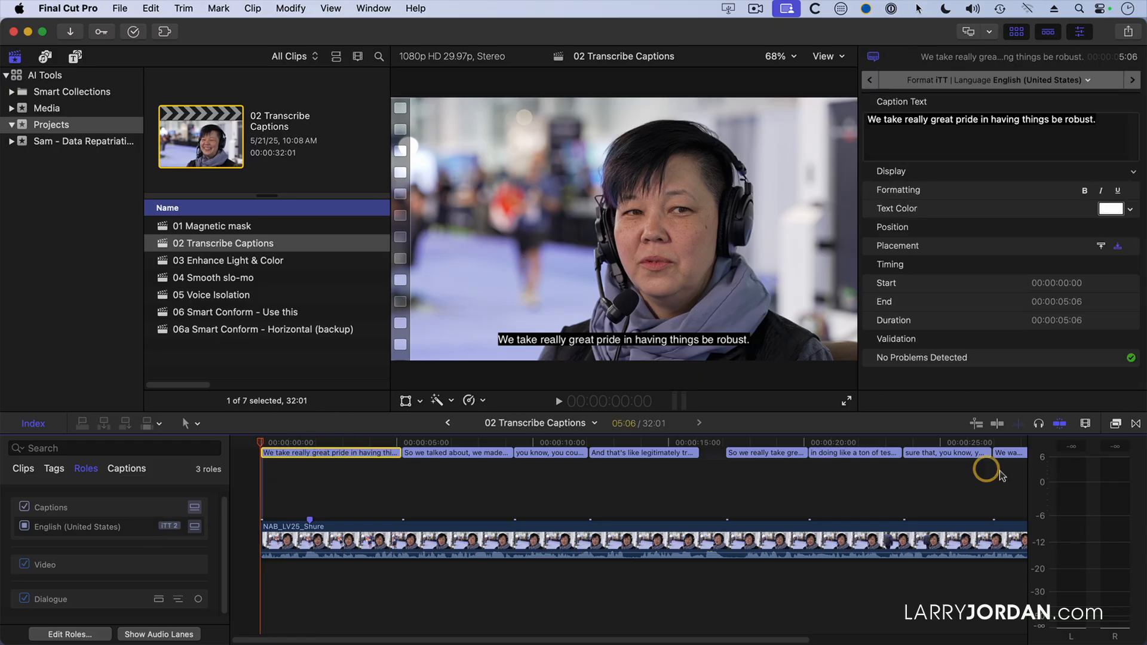
mouse_move(368, 452)
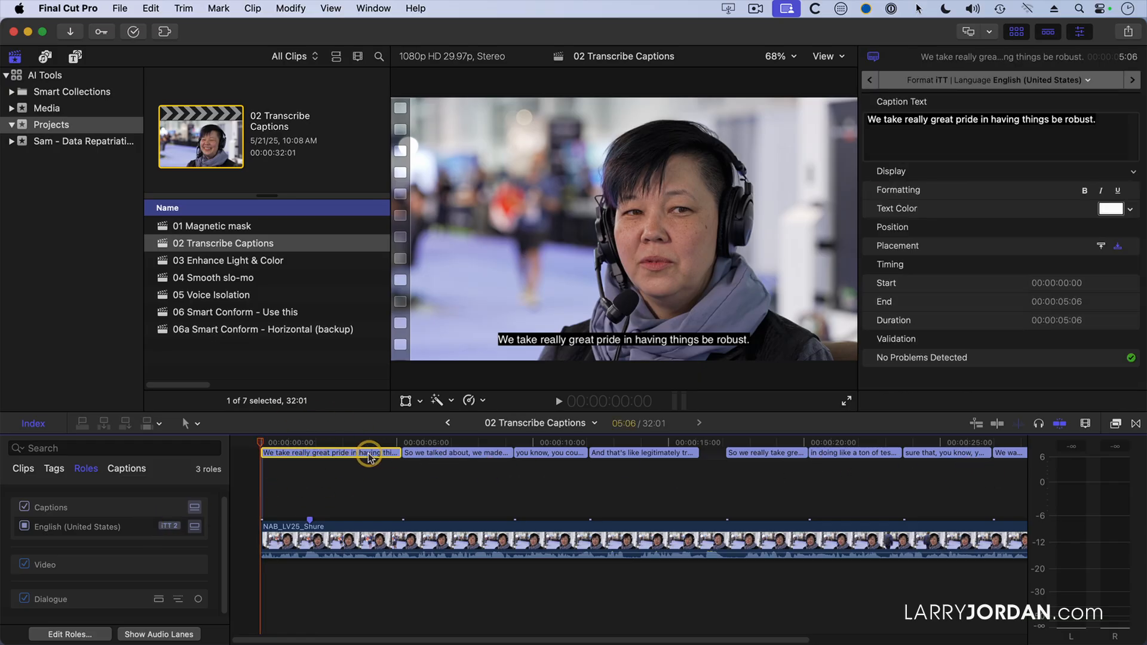
key("cmd+a")
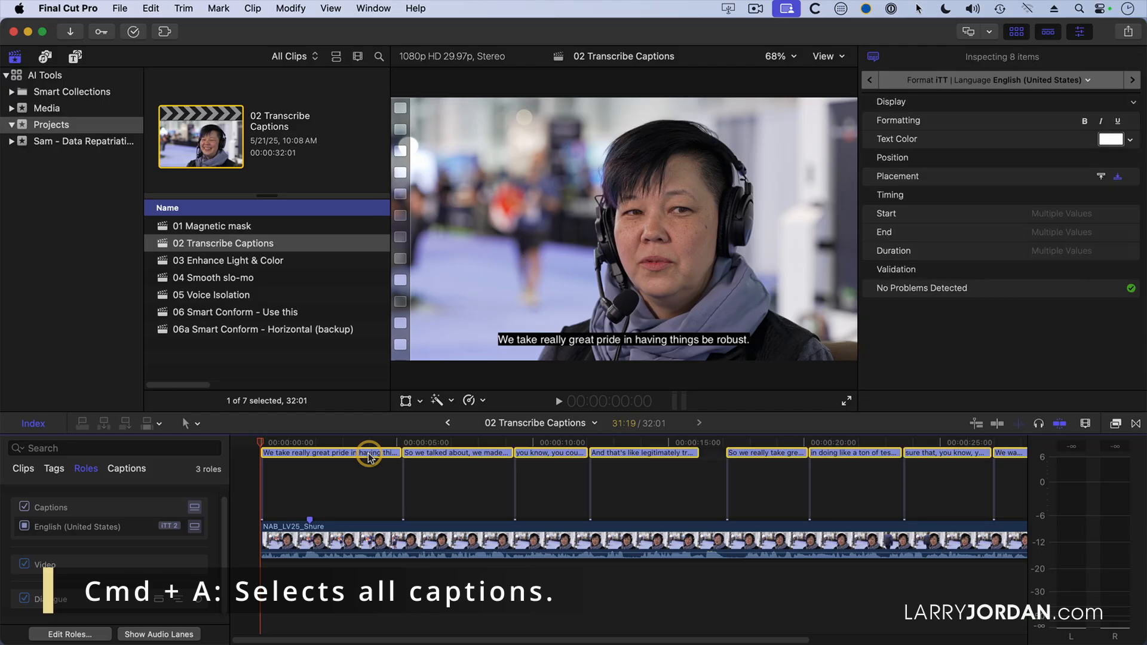
mouse_move(456, 540)
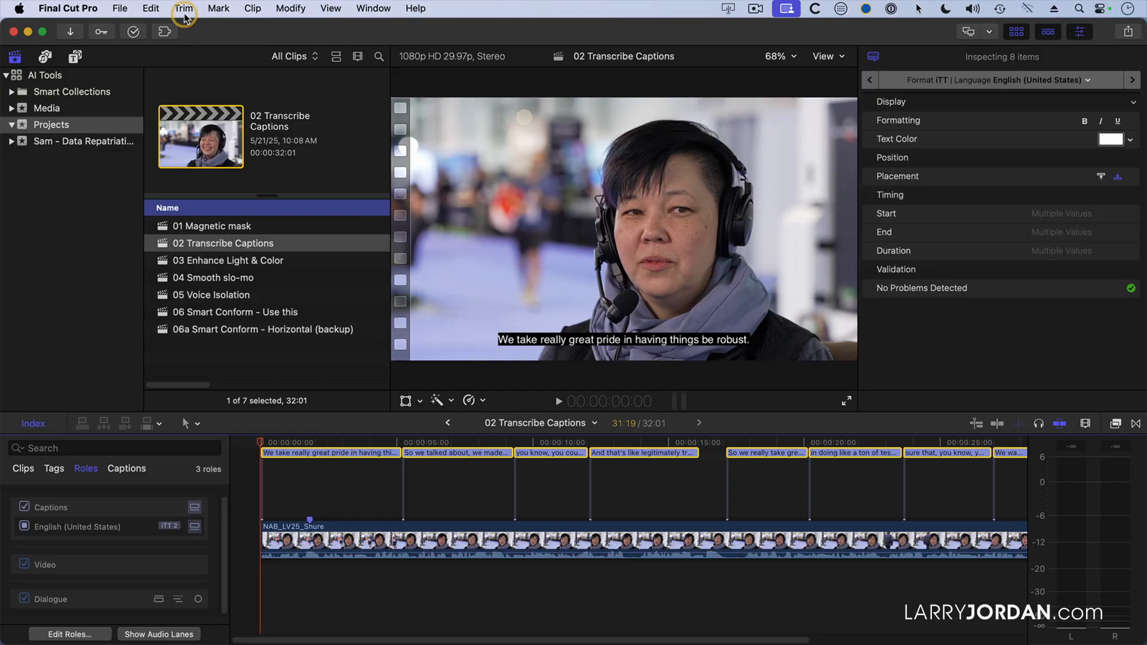
left_click(146, 8)
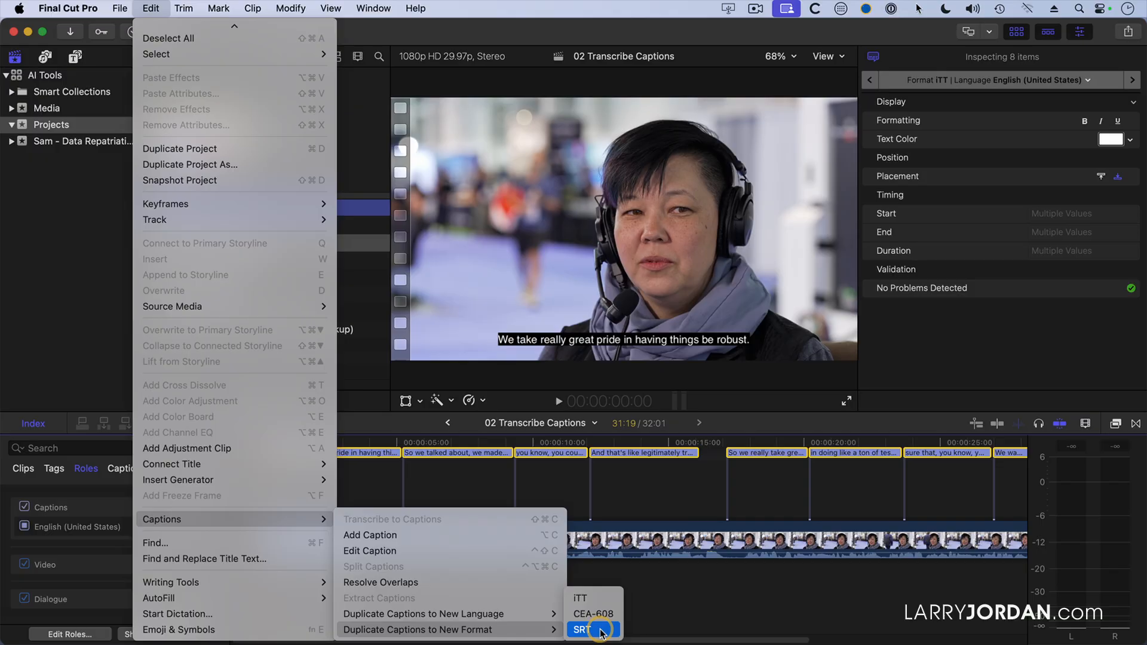
left_click(587, 629)
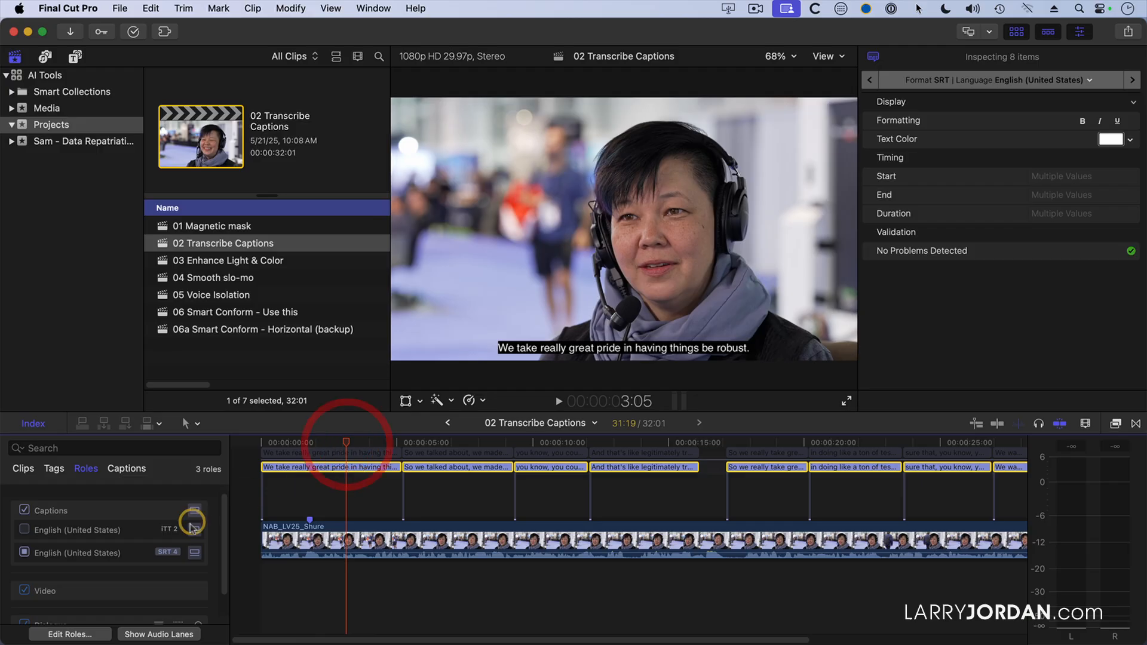
Hide the ITT English (United States) caption role and remove its captions, keeping SRT
left_click(24, 530)
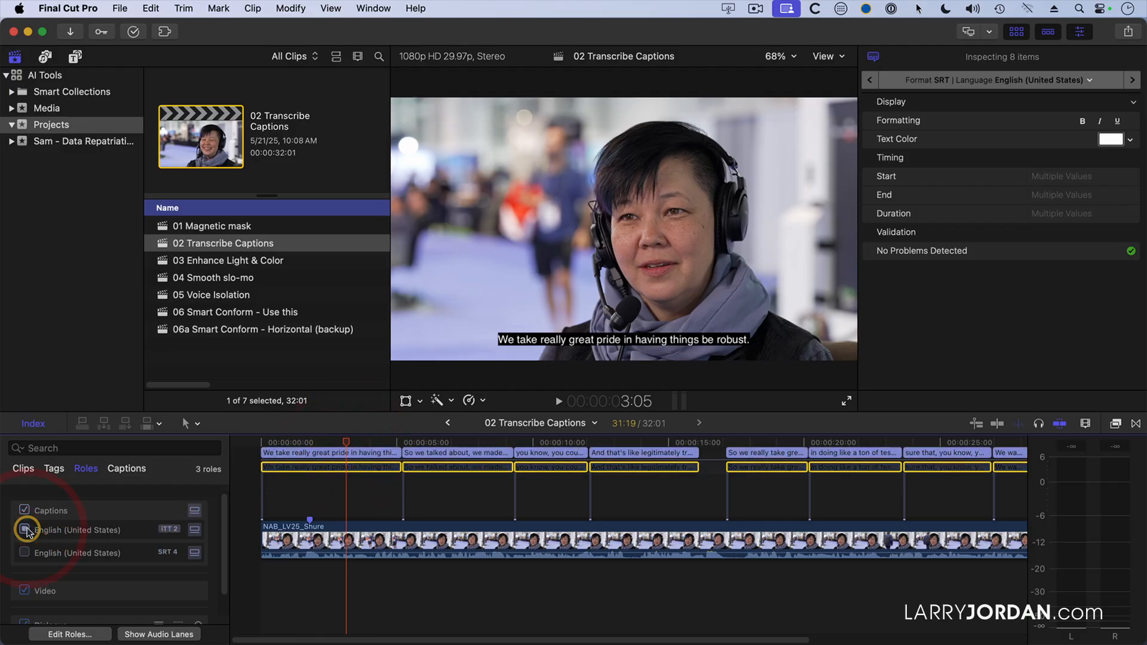
left_click(24, 531)
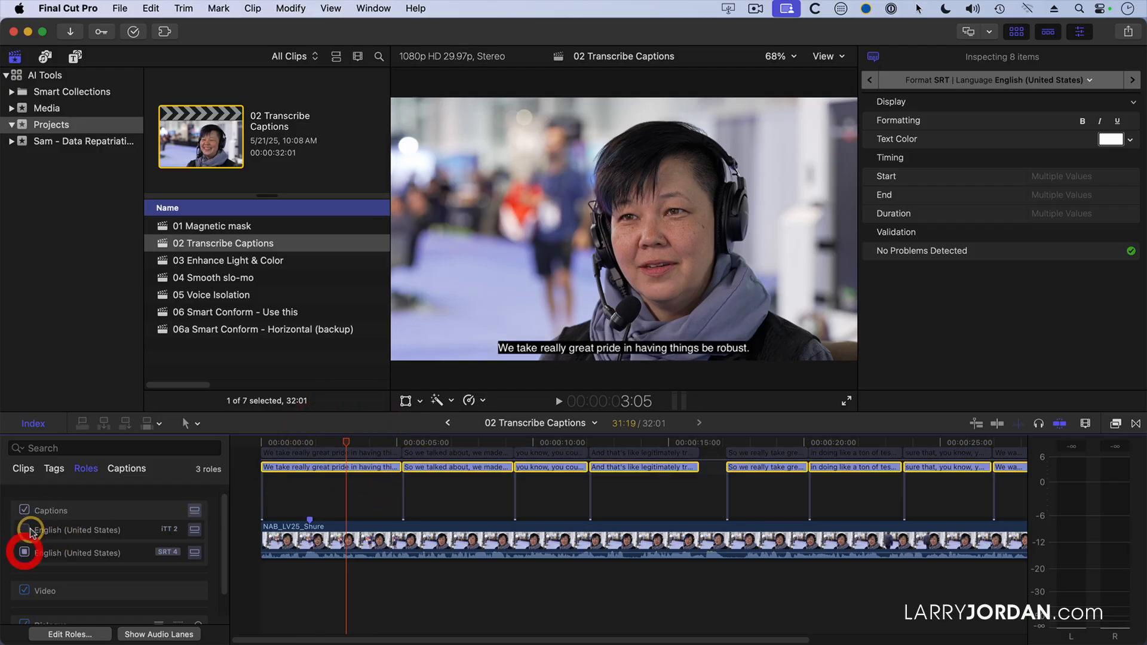
left_click(24, 553)
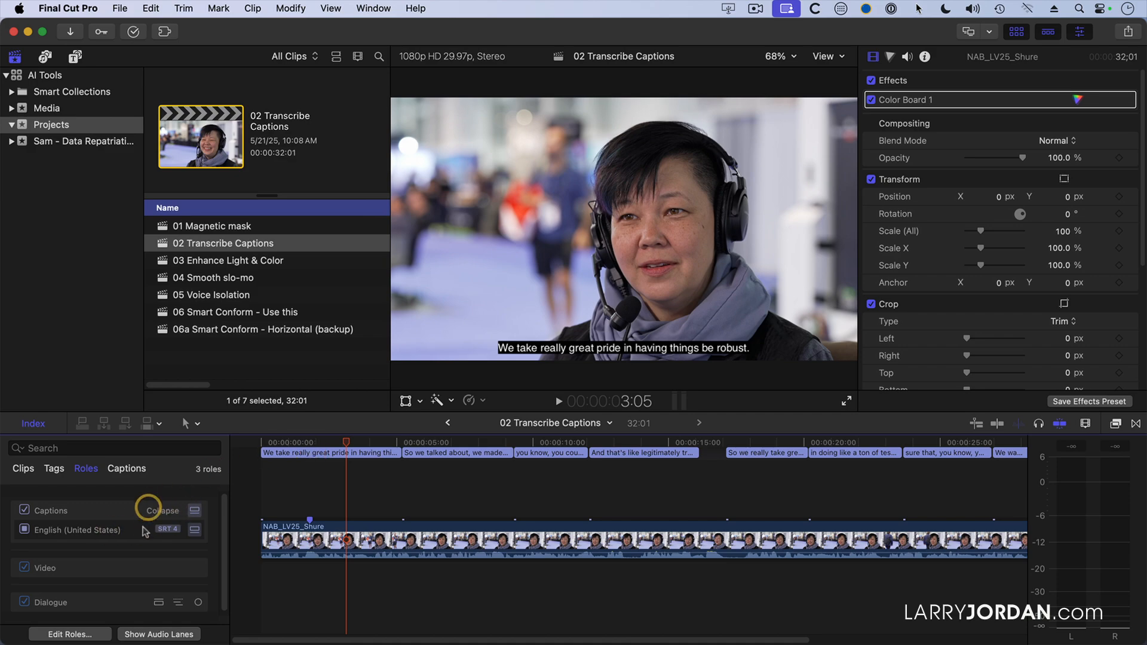
mouse_move(231, 530)
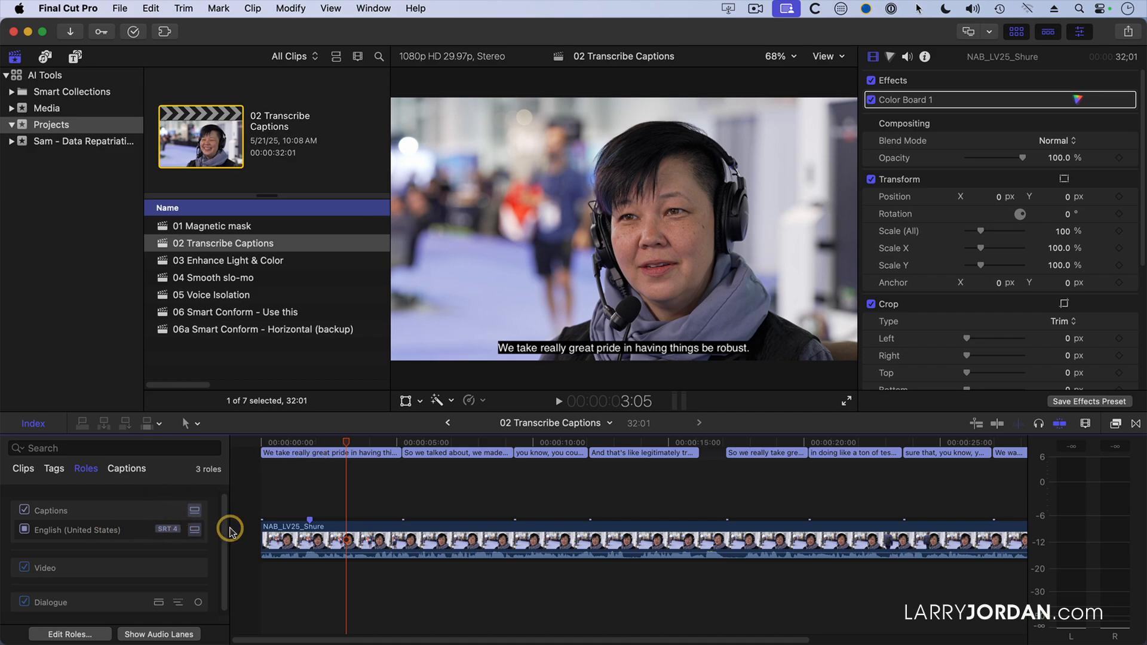
Select the SRT captions and duplicate them into a French (Canada) caption role
left_click(277, 453)
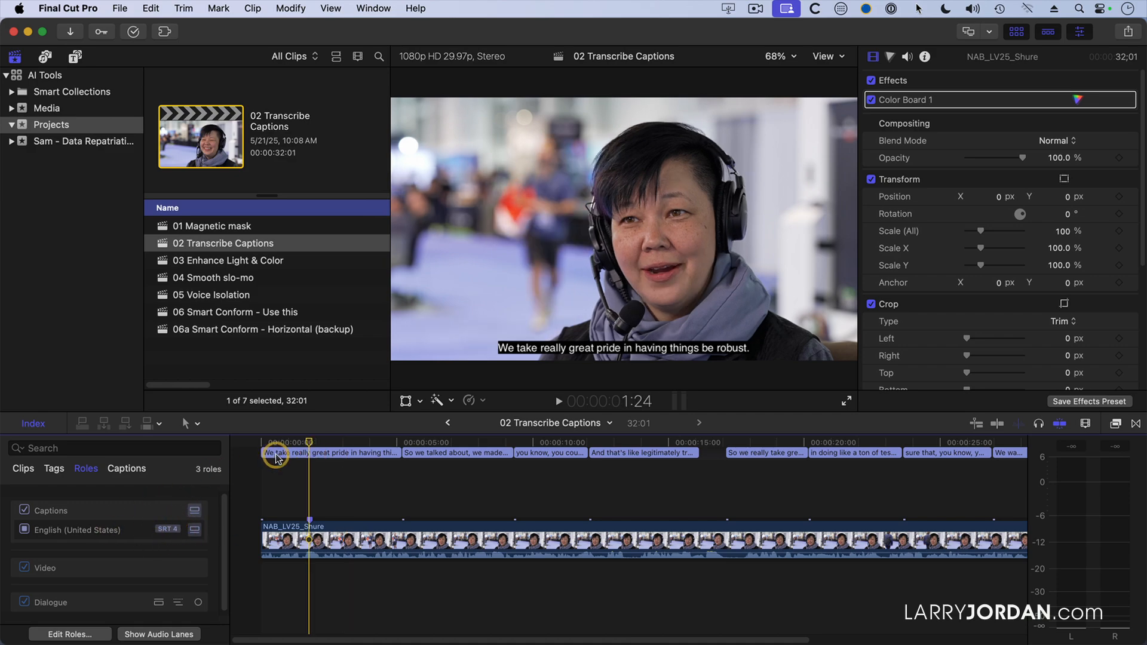
left_click(277, 453)
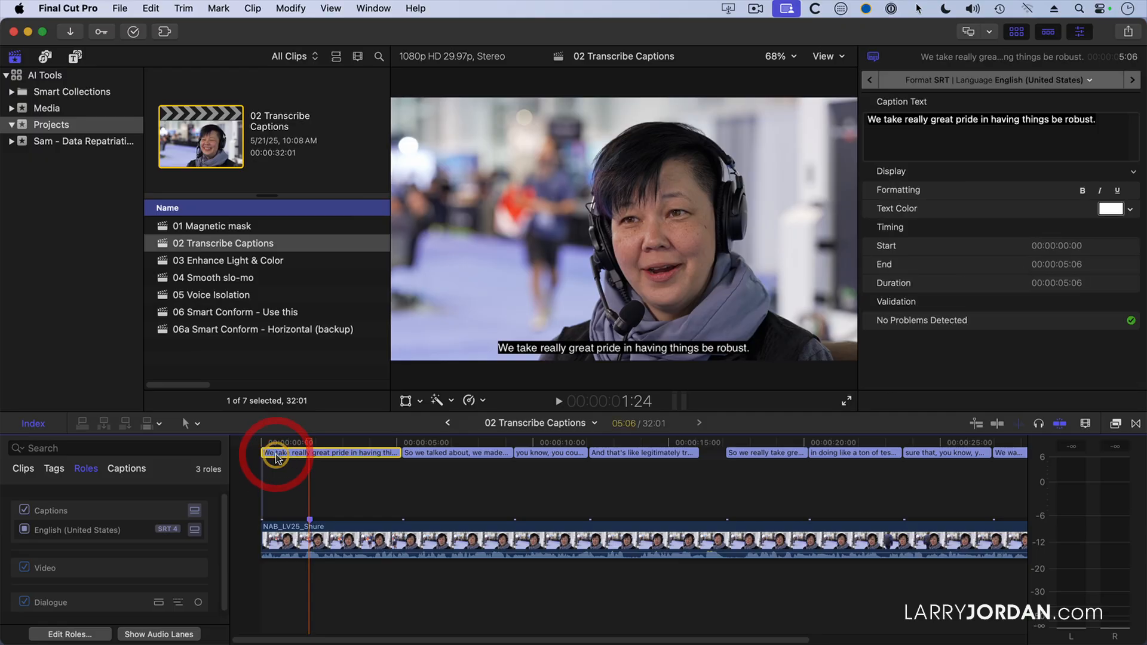
left_click(151, 9)
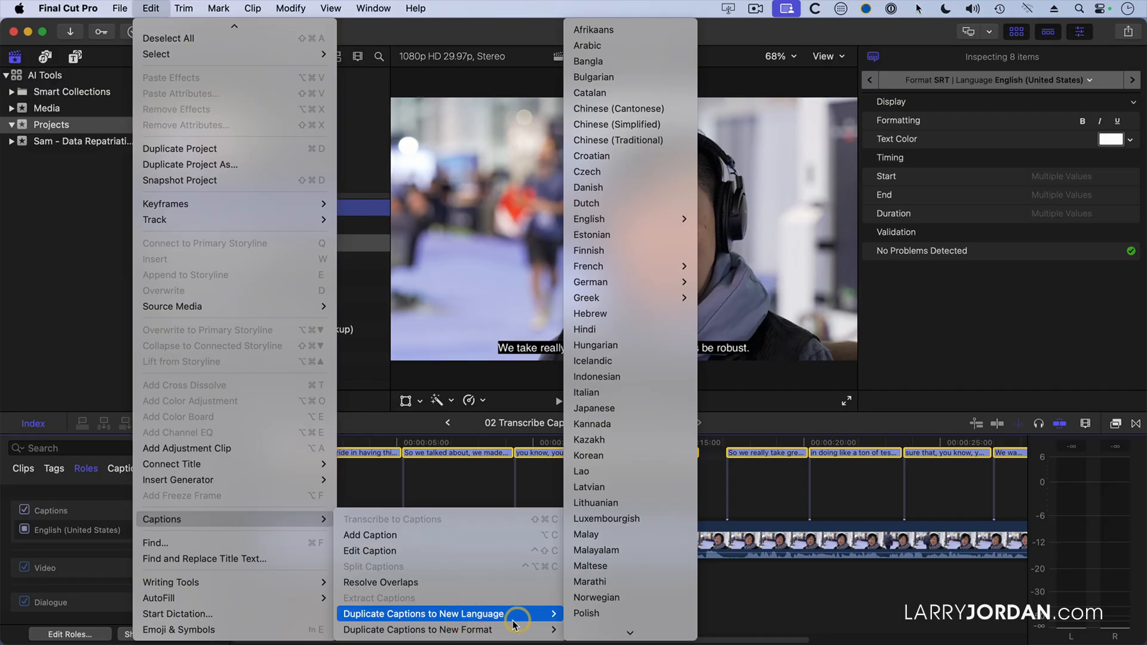
mouse_move(532, 620)
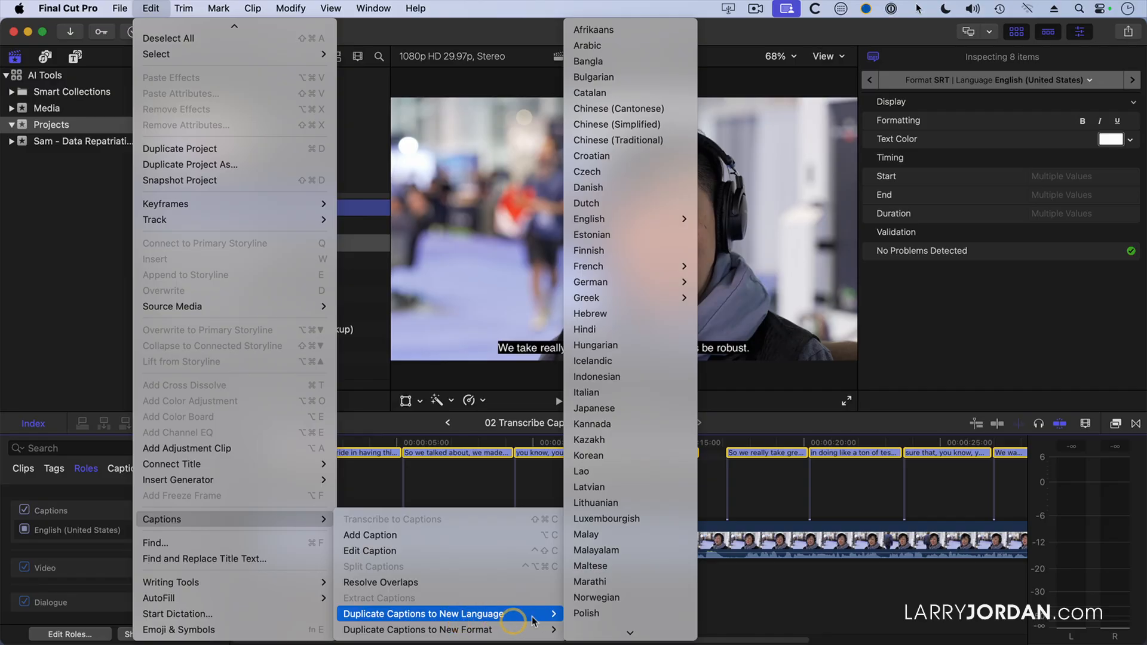
mouse_move(602, 266)
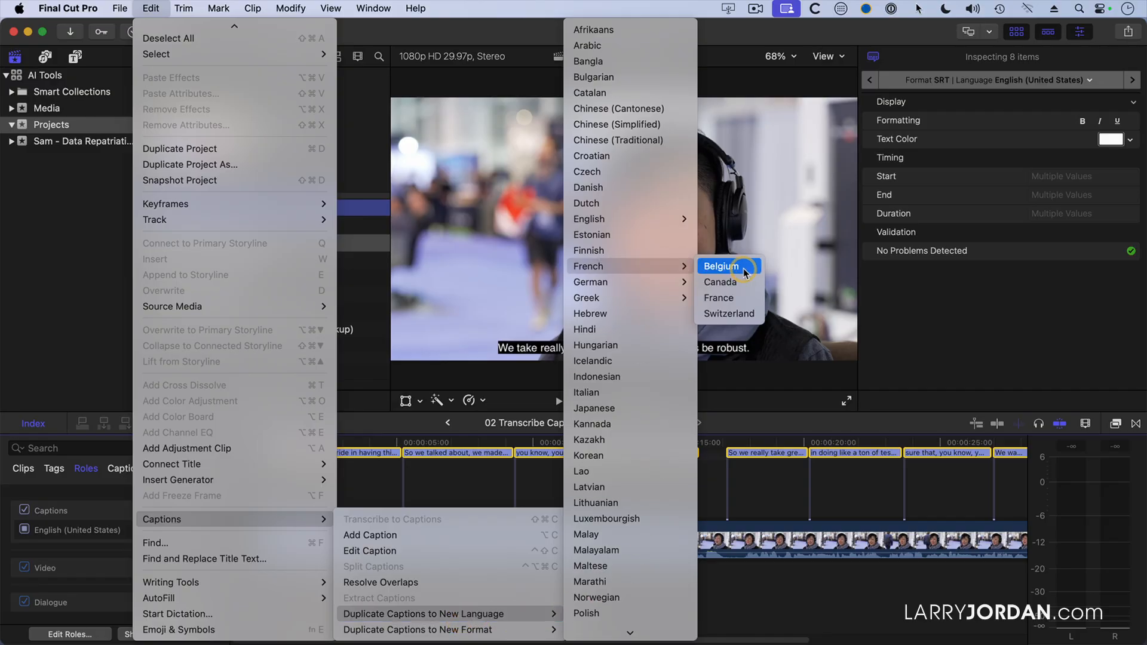
left_click(719, 282)
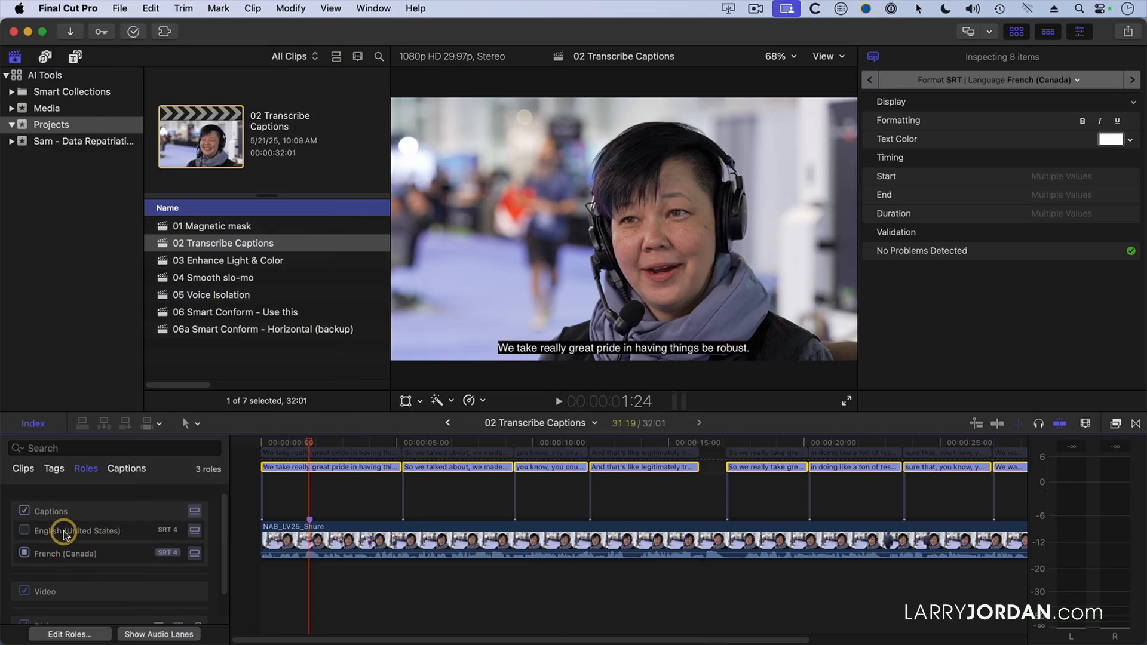
left_click(57, 553)
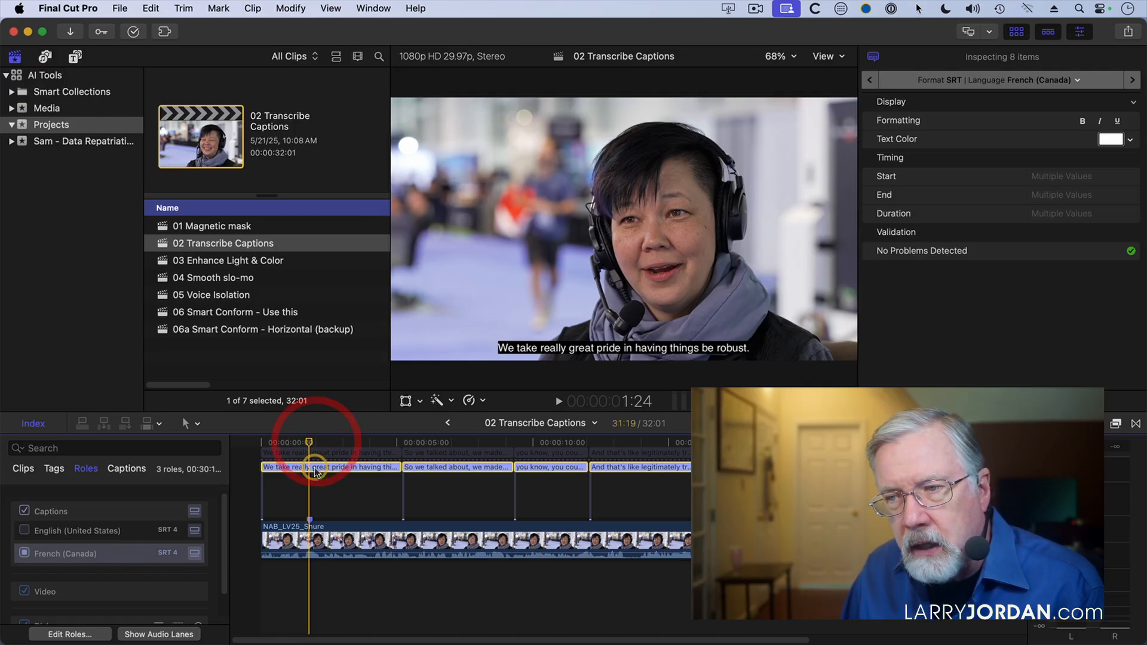
Open the first French (Canada) caption in the editor and select all its text
left_click(24, 553)
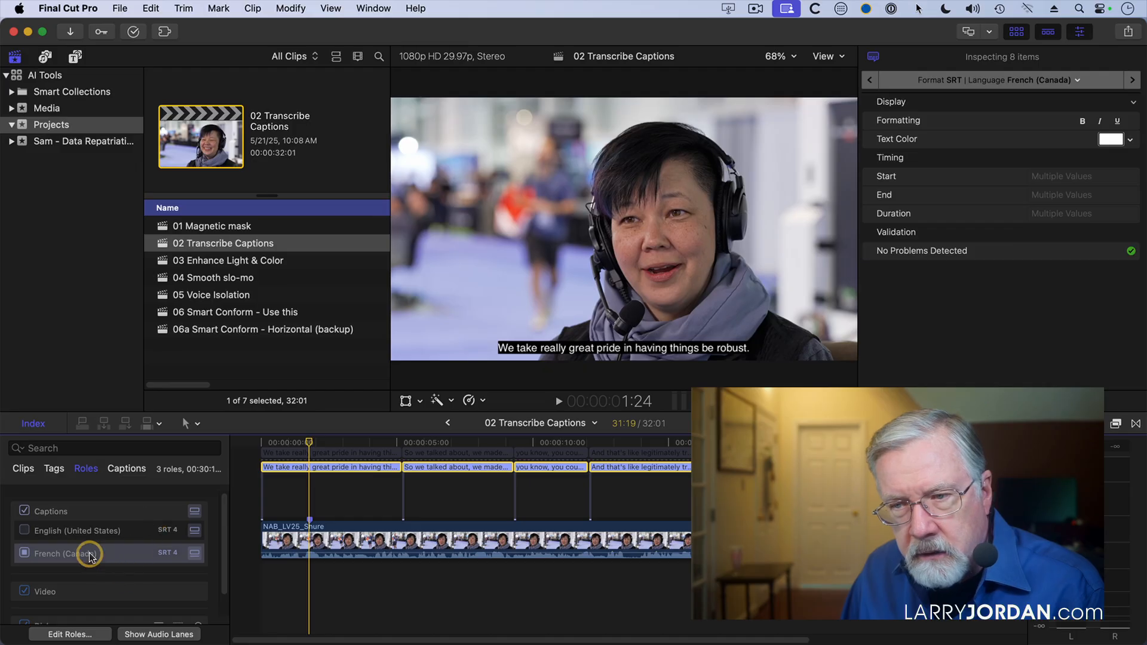
double_click(329, 466)
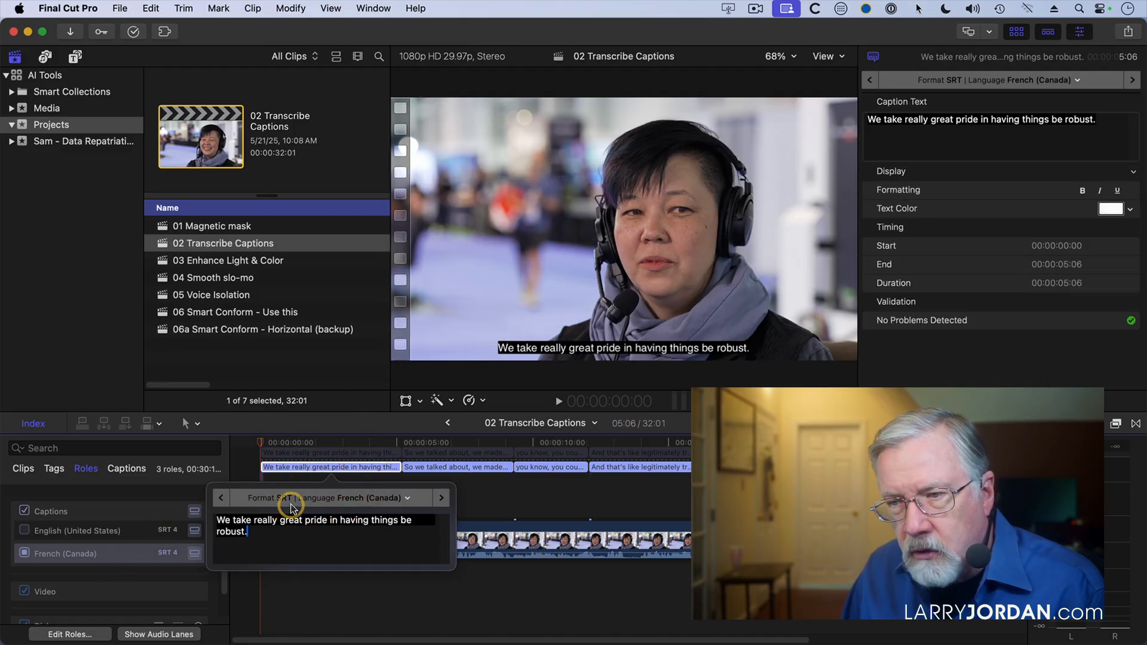
mouse_move(298, 532)
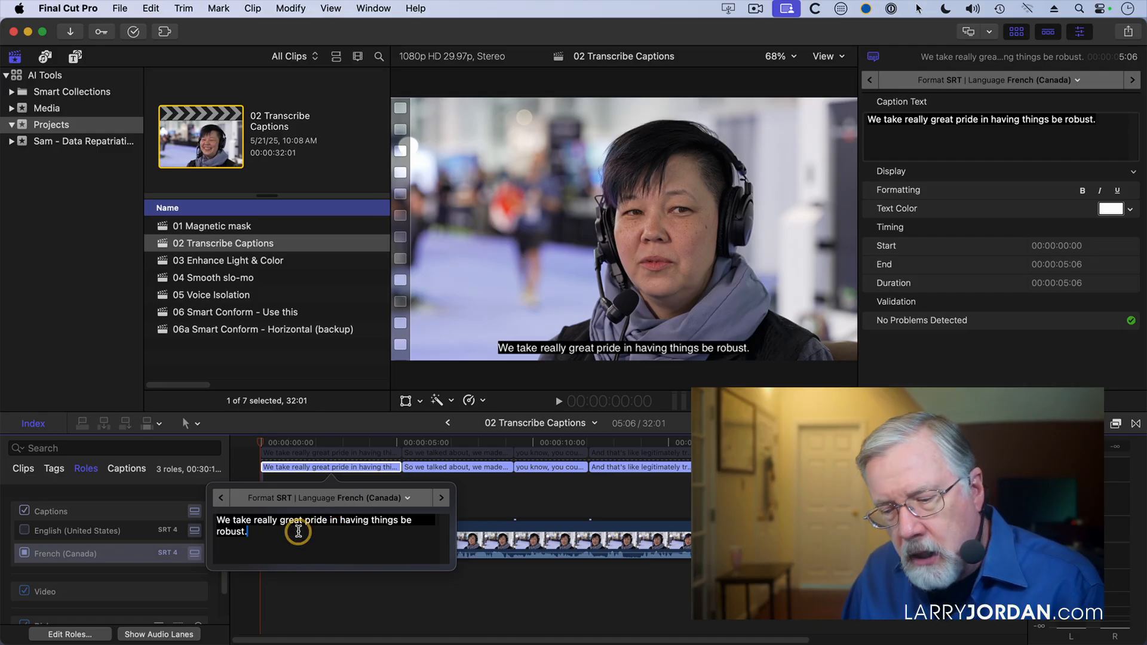
triple_click(299, 526)
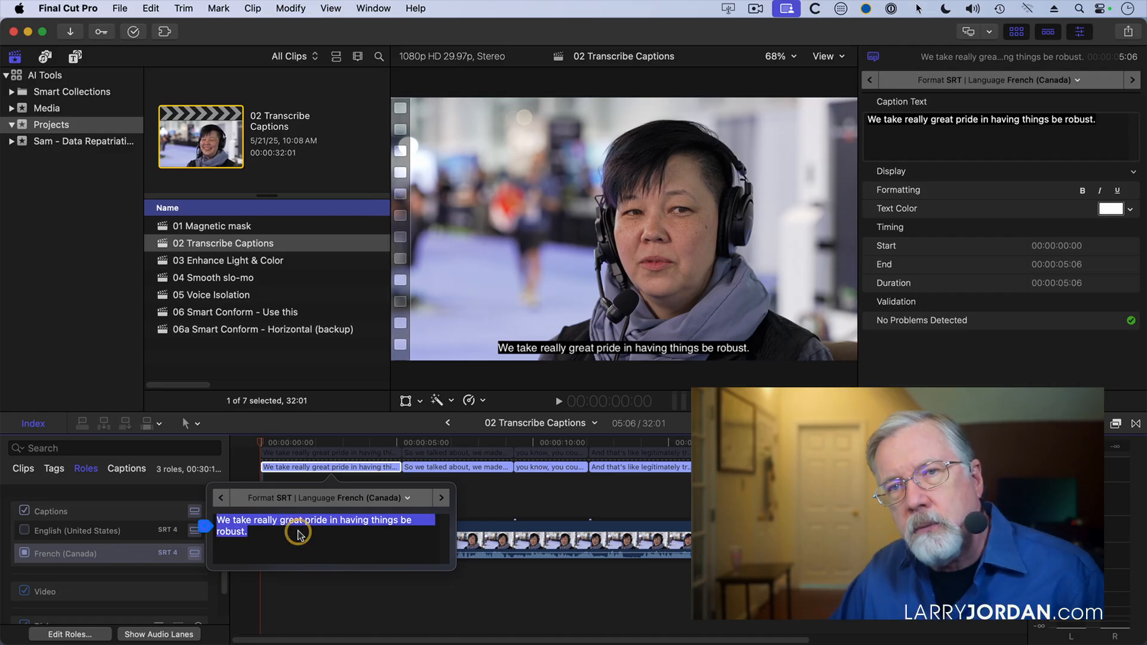